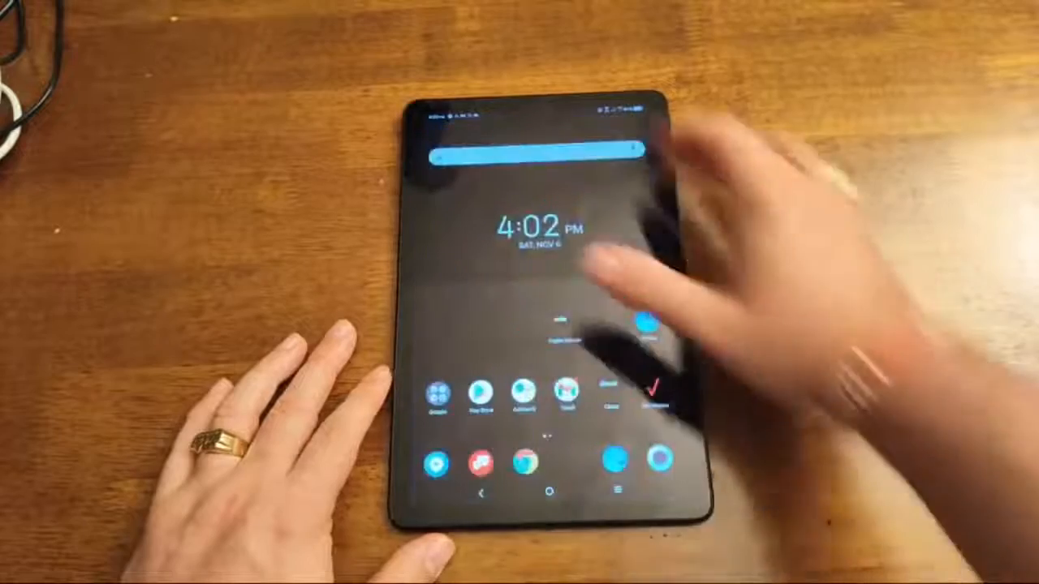
- Review the Display options and return to the main Settings list
{"action": "left_click_drag", "start_coordinate": [520, 122], "coordinate": [520, 365]}
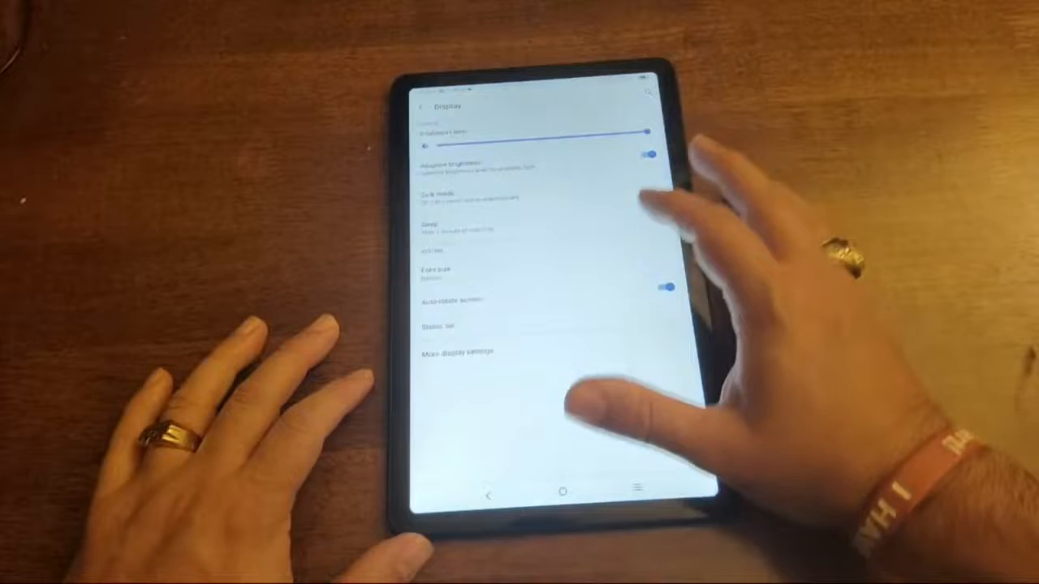
{"action": "left_click", "coordinate": [439, 273]}
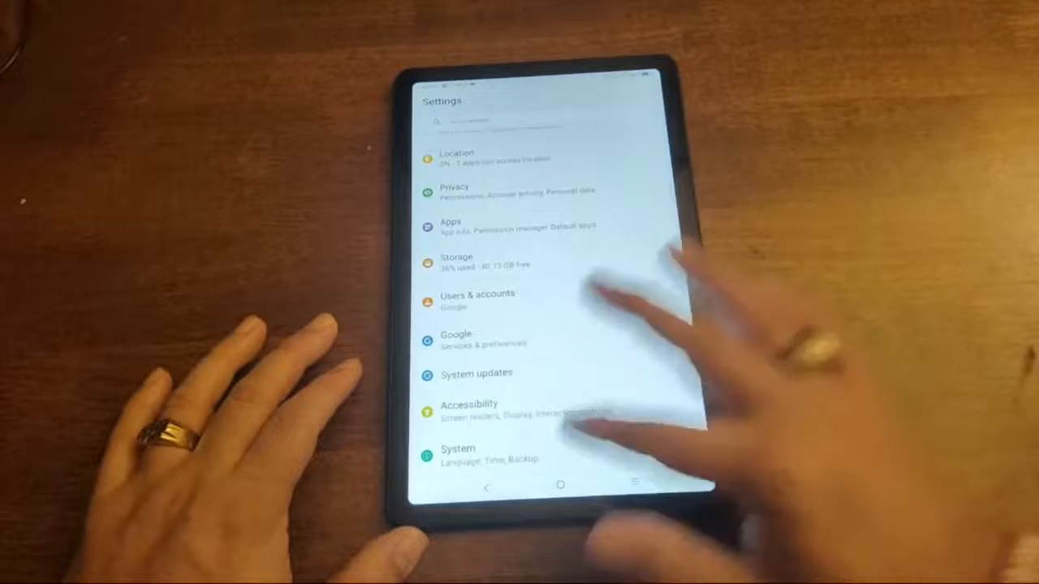
- Browse the System section: About tablet, Languages & input, Date & time, Backup and Reset
{"action": "left_click", "coordinate": [457, 453]}
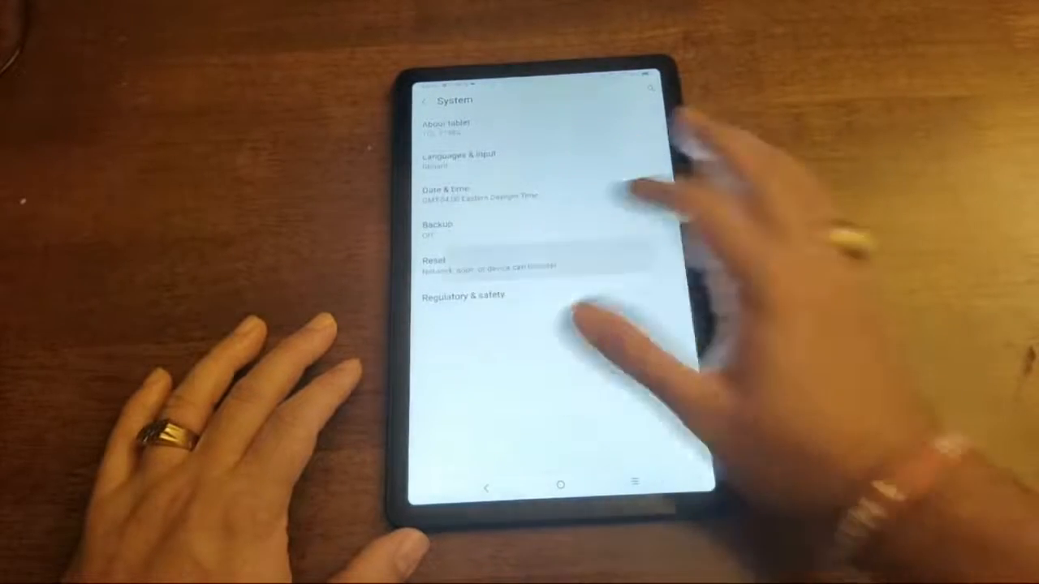
{"action": "left_click", "coordinate": [438, 259]}
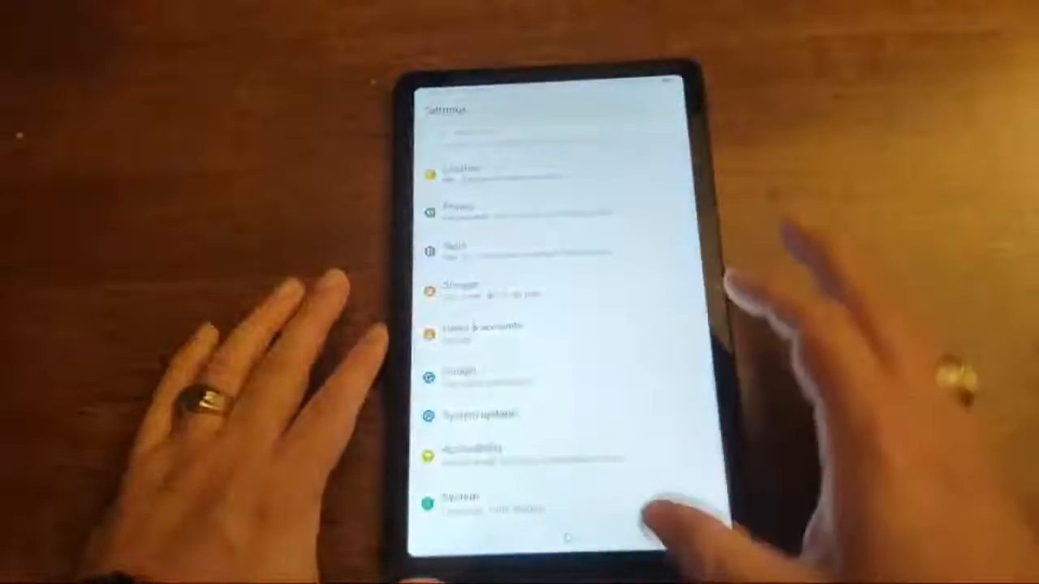
- Long-press Restart in the power menu and confirm Turn on safe mode
{"action": "left_click", "coordinate": [552, 544]}
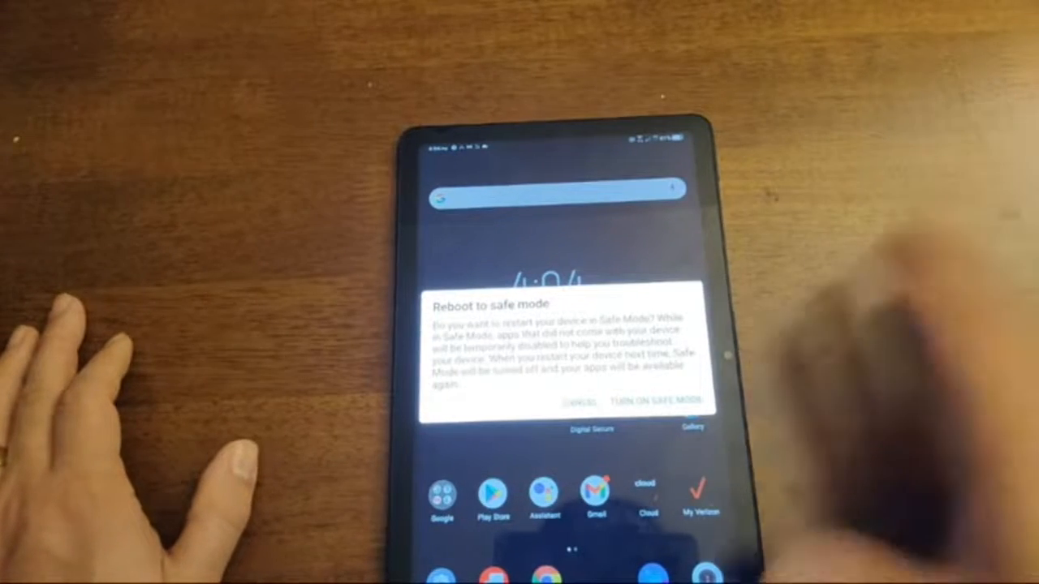
{"action": "left_click", "coordinate": [651, 401]}
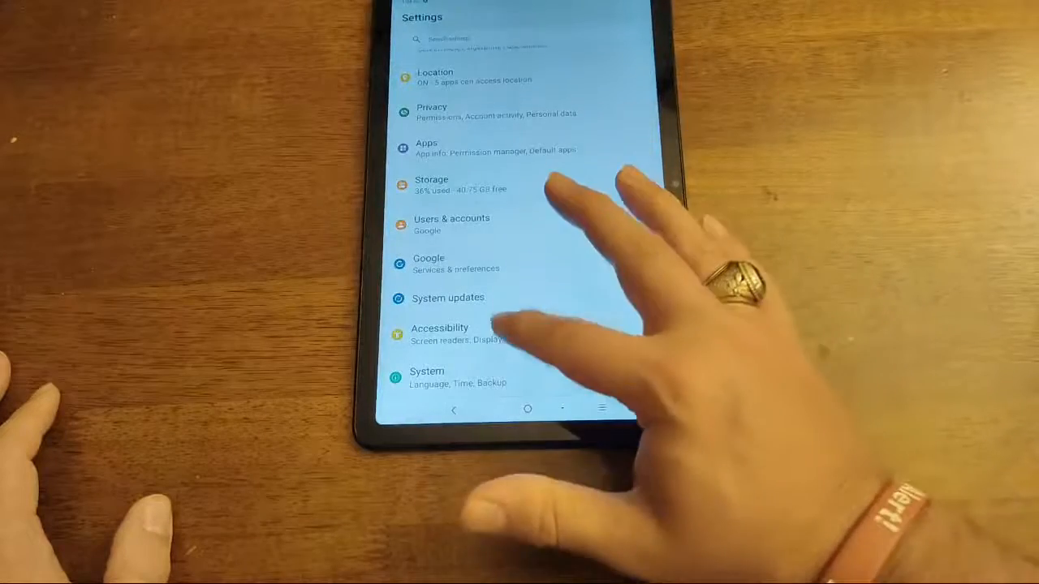
- Go into Accessibility > TalkBack and answer the Use TalkBack? prompt
{"action": "left_click", "coordinate": [440, 334]}
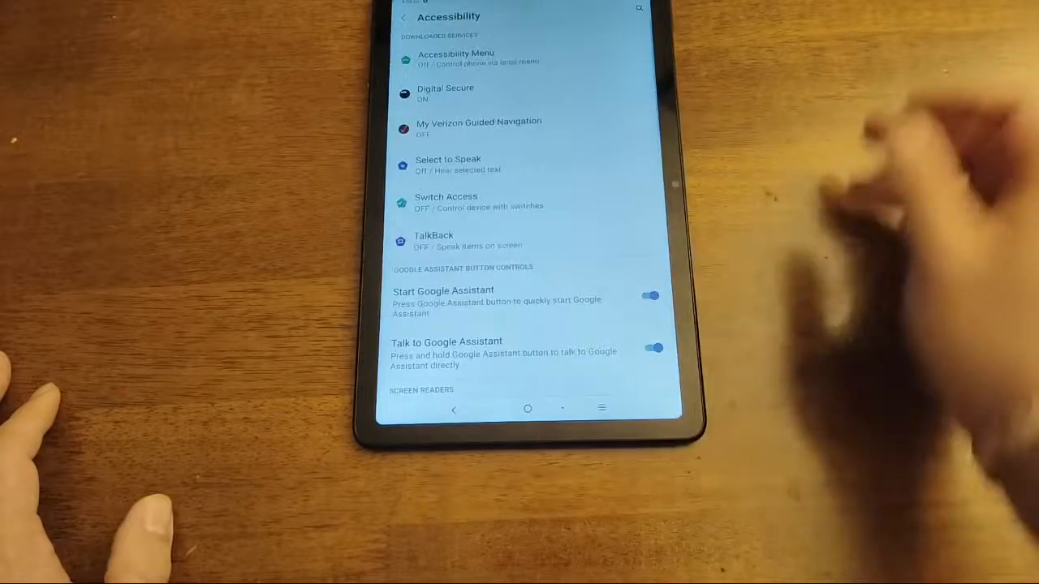
{"action": "left_click", "coordinate": [433, 240]}
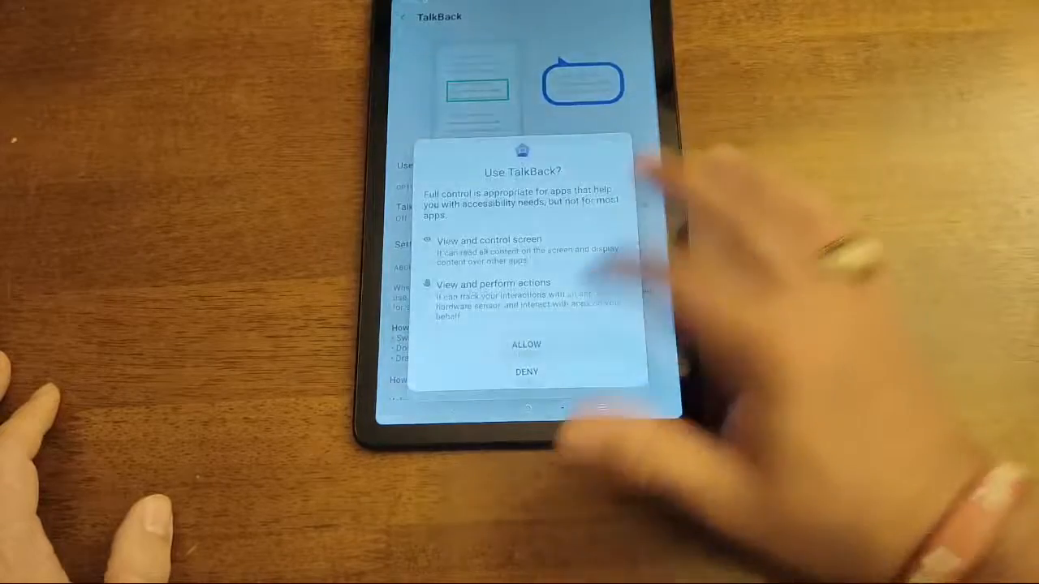
{"action": "left_click", "coordinate": [526, 344]}
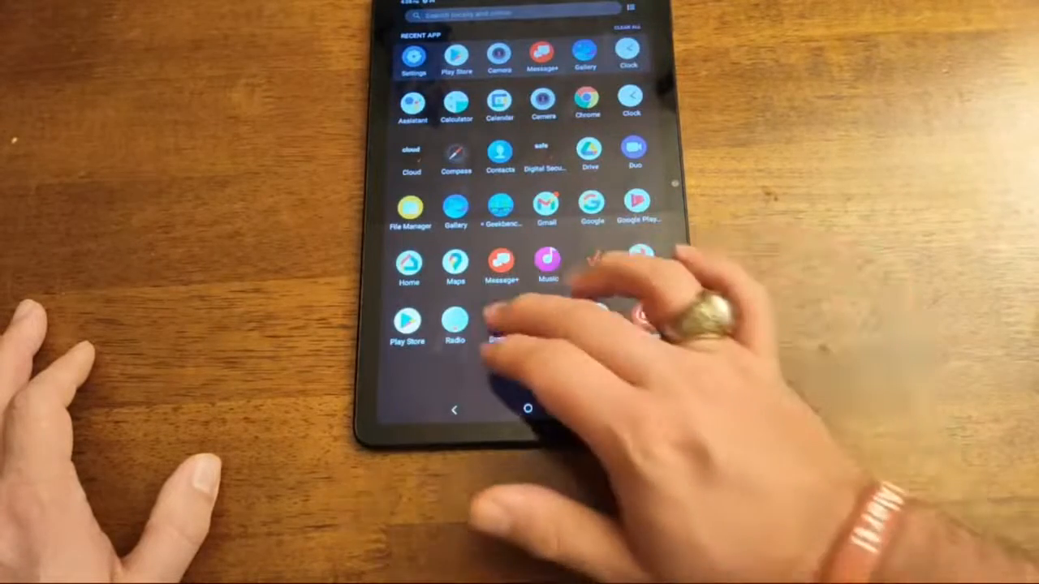
- Reopen Settings from the app drawer and view Storage usage (23.25 GB used)
{"action": "left_click", "coordinate": [500, 322]}
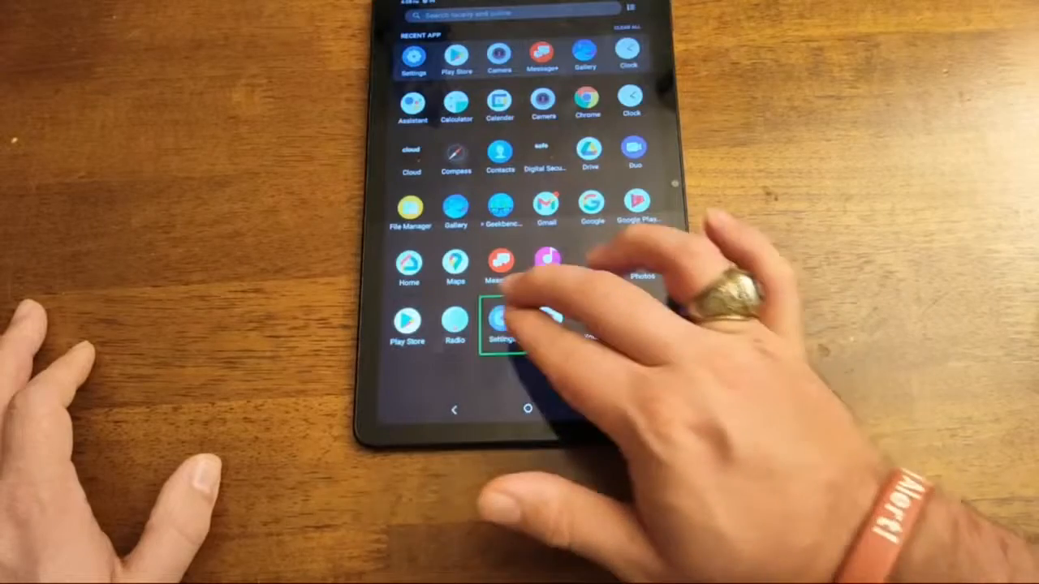
{"action": "left_click", "coordinate": [500, 325]}
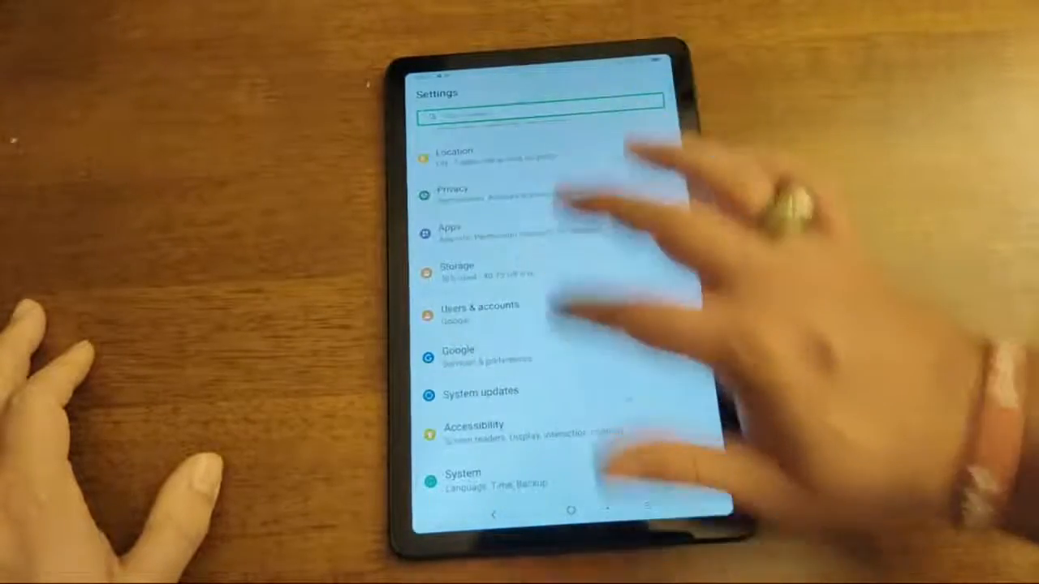
{"action": "left_click", "coordinate": [448, 233]}
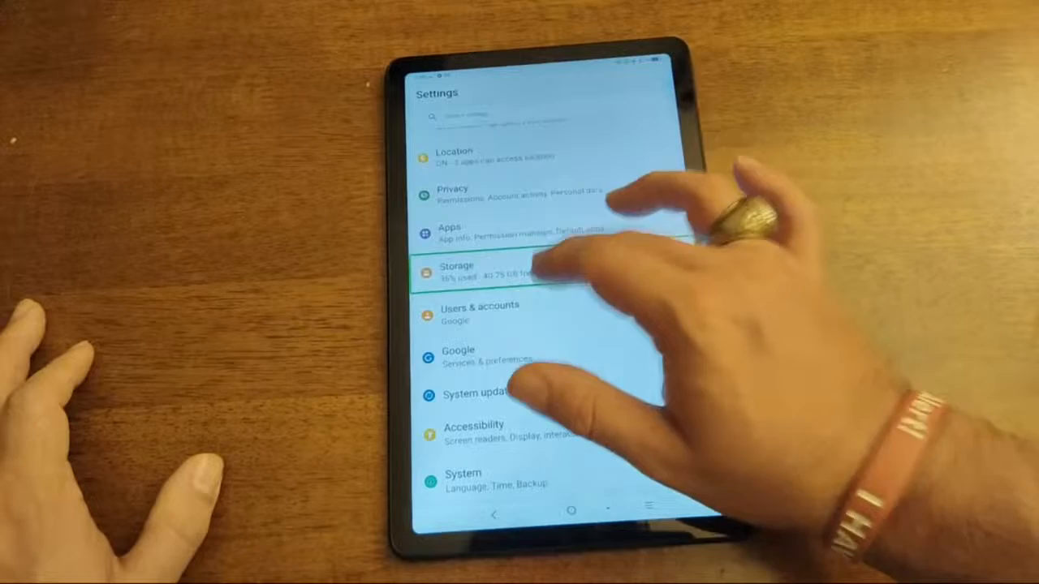
{"action": "left_click", "coordinate": [457, 273]}
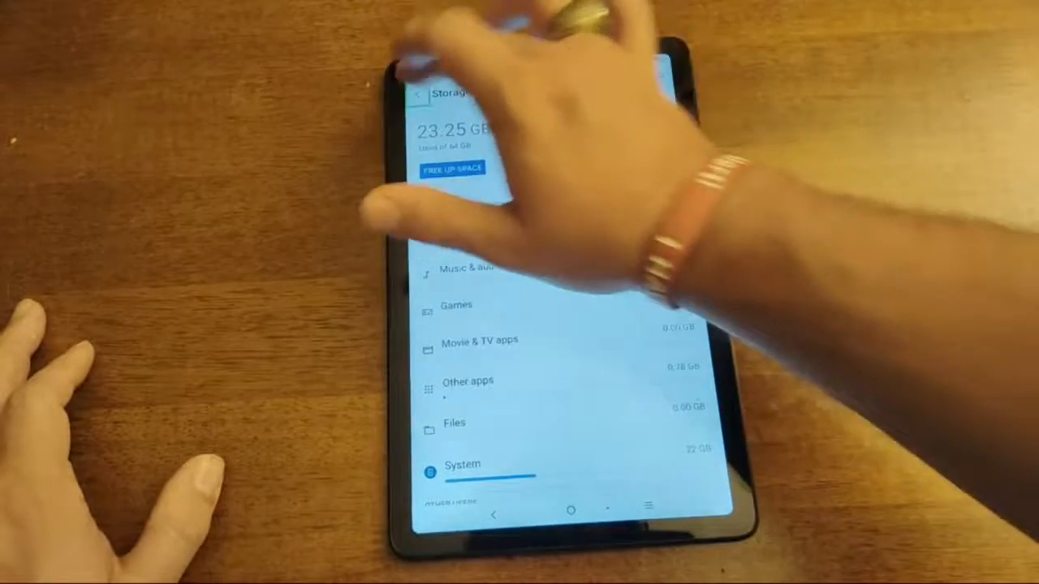
{"action": "left_click", "coordinate": [416, 92]}
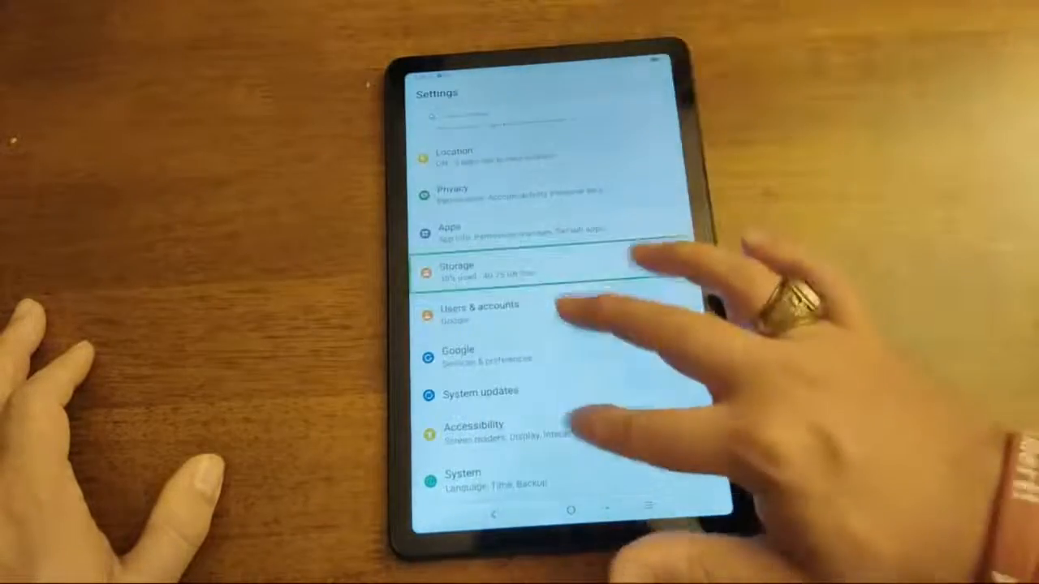
{"action": "left_click", "coordinate": [474, 425]}
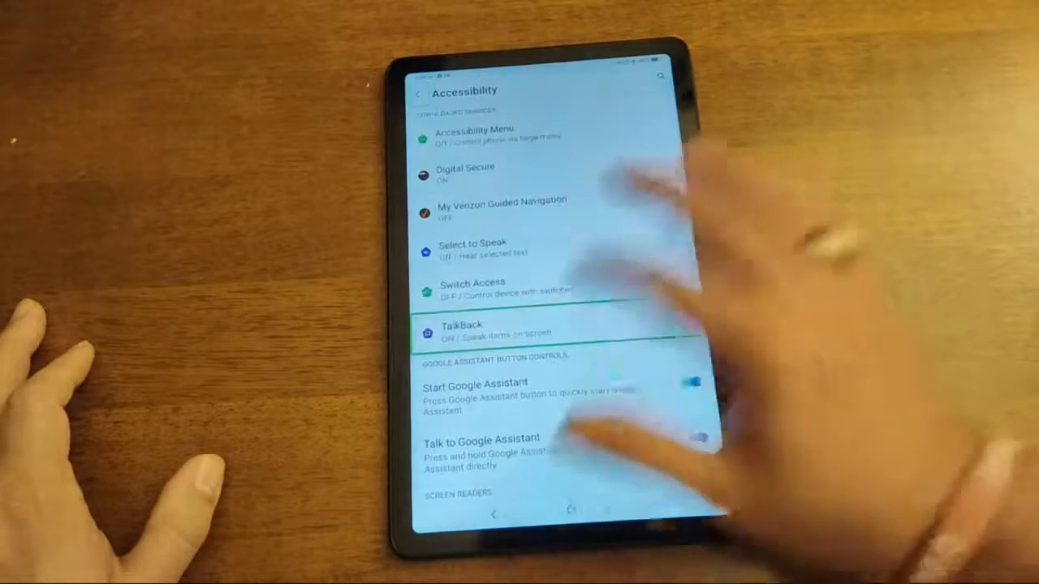
- Switch on the Dark mode toggle in Accessibility and scroll through Magnification and interaction controls
{"action": "left_click", "coordinate": [460, 328]}
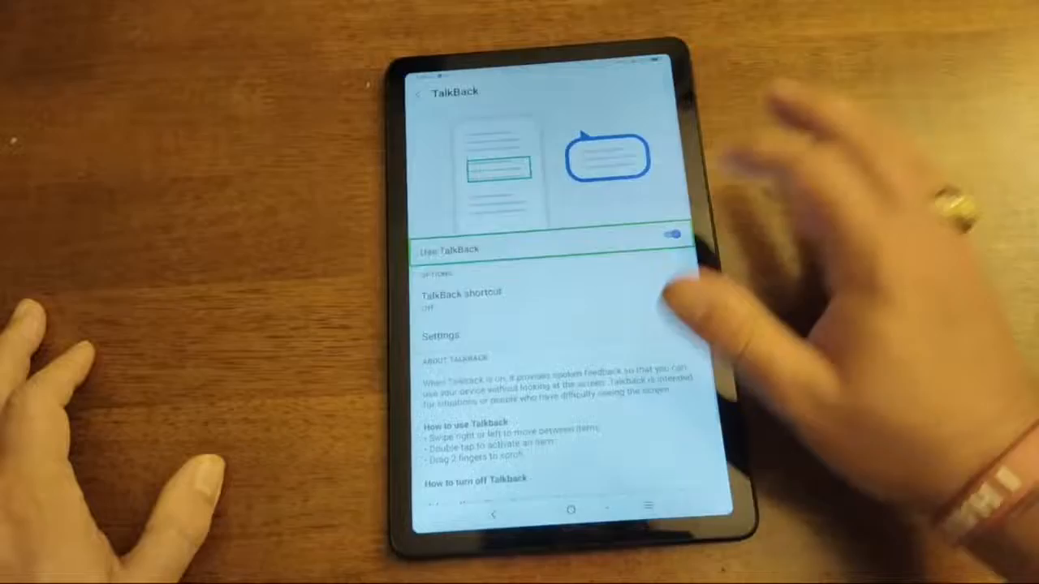
{"action": "left_click", "coordinate": [666, 234]}
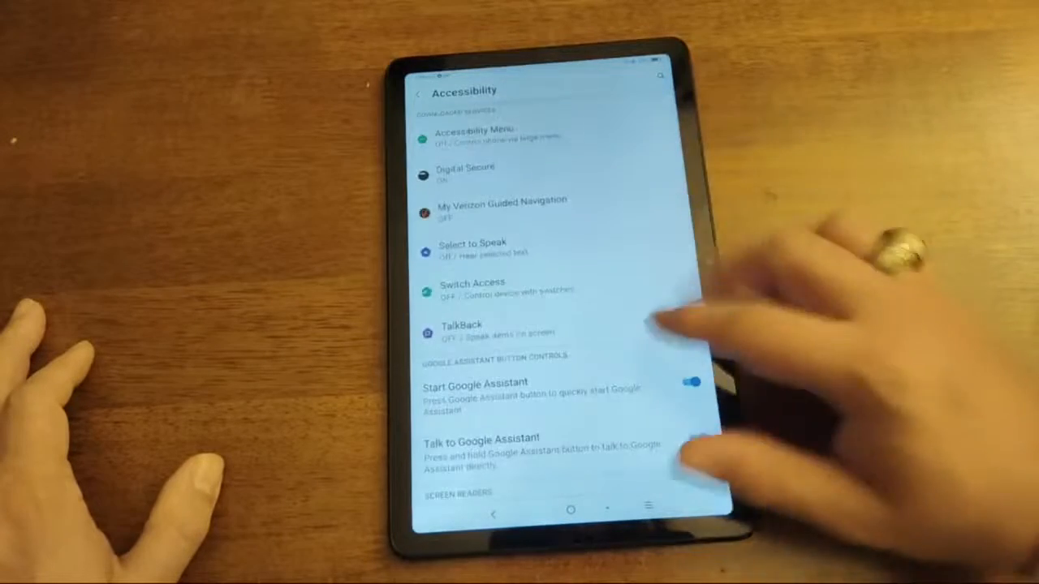
{"action": "scroll", "scroll_direction": "down", "scroll_amount": 3}
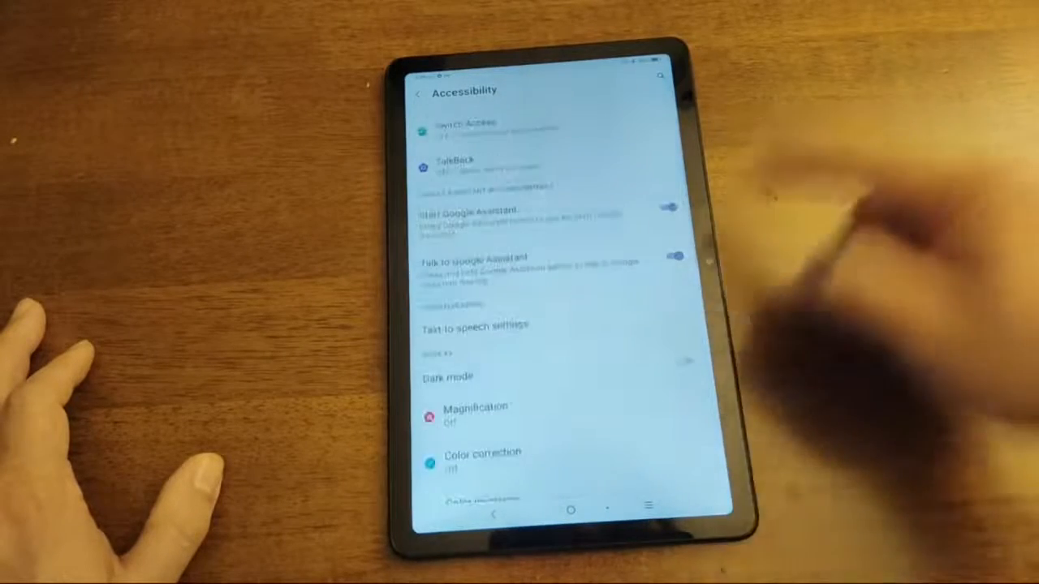
{"action": "scroll", "scroll_direction": "down", "scroll_amount": 3}
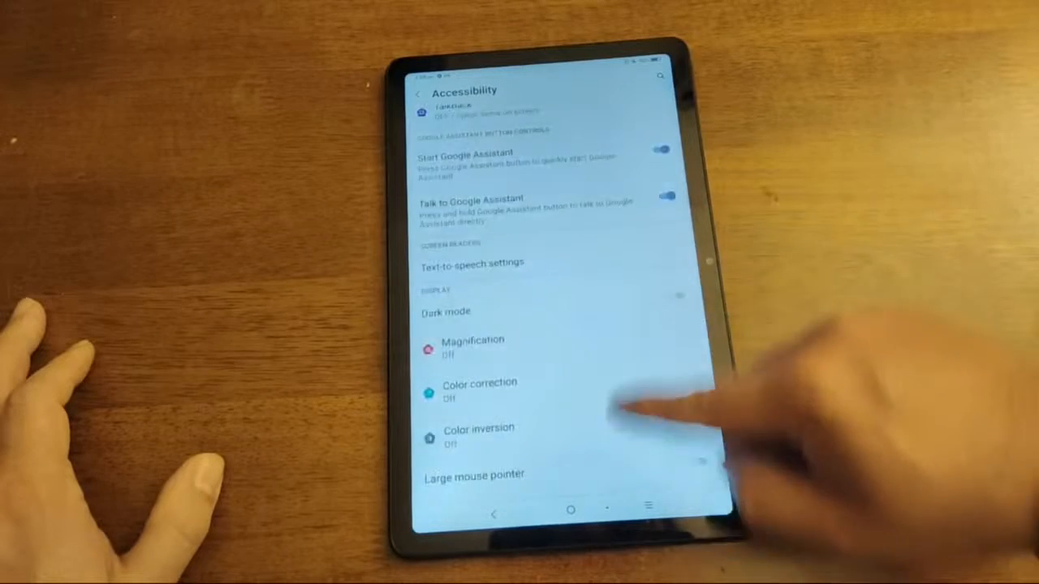
{"action": "scroll", "scroll_direction": "down", "scroll_amount": 3}
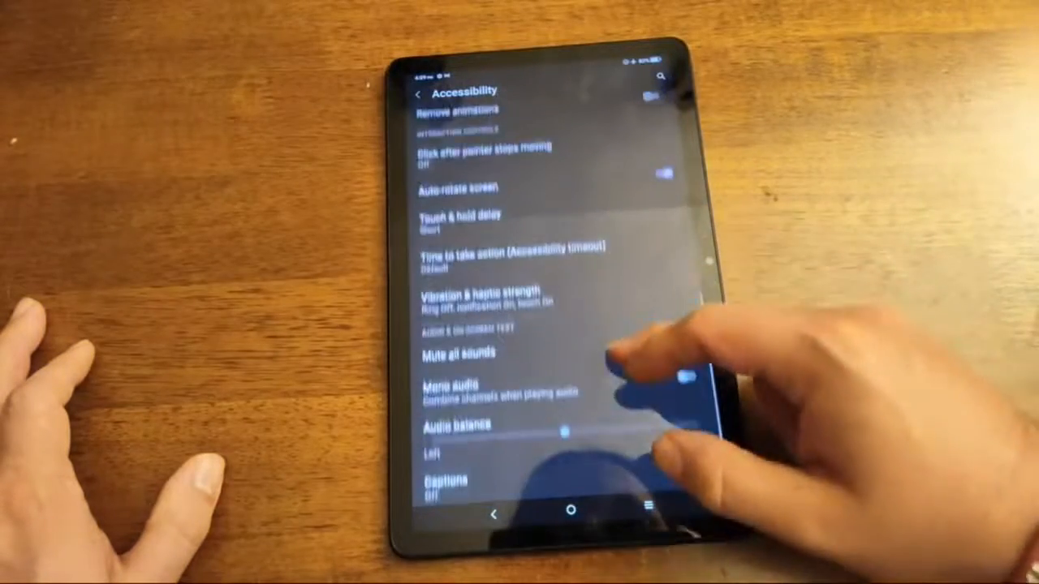
{"action": "scroll", "scroll_direction": "down", "scroll_amount": 3}
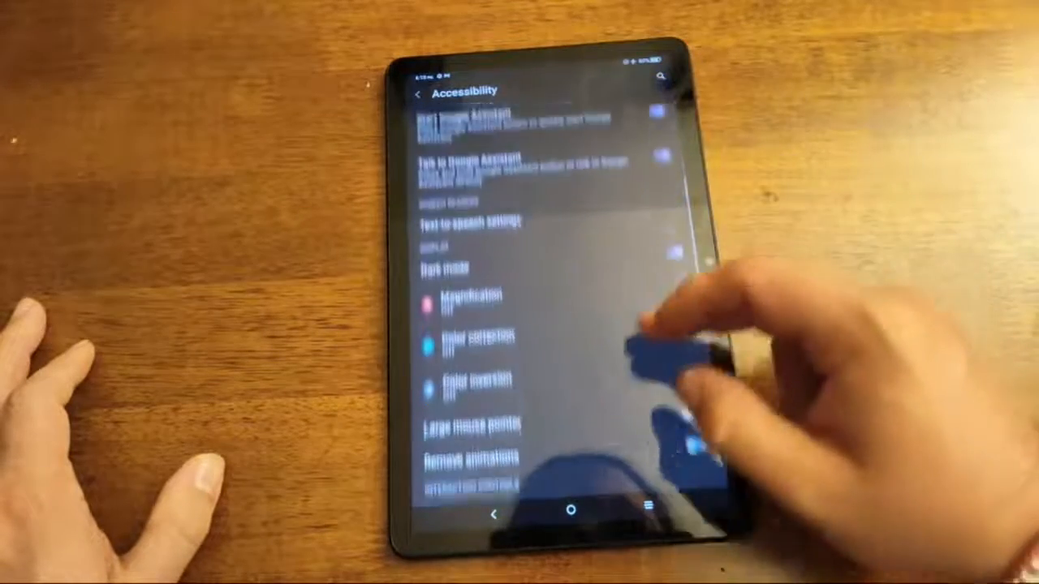
{"action": "scroll", "scroll_direction": "down", "scroll_amount": 3}
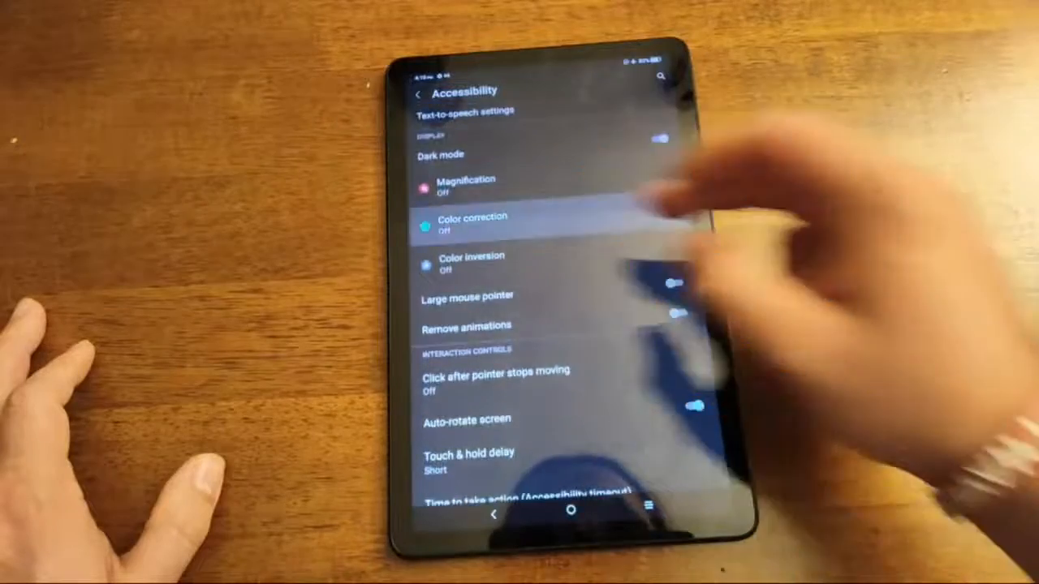
- Open the Color correction page showing correction modes and the sample palette
{"action": "left_click", "coordinate": [474, 220]}
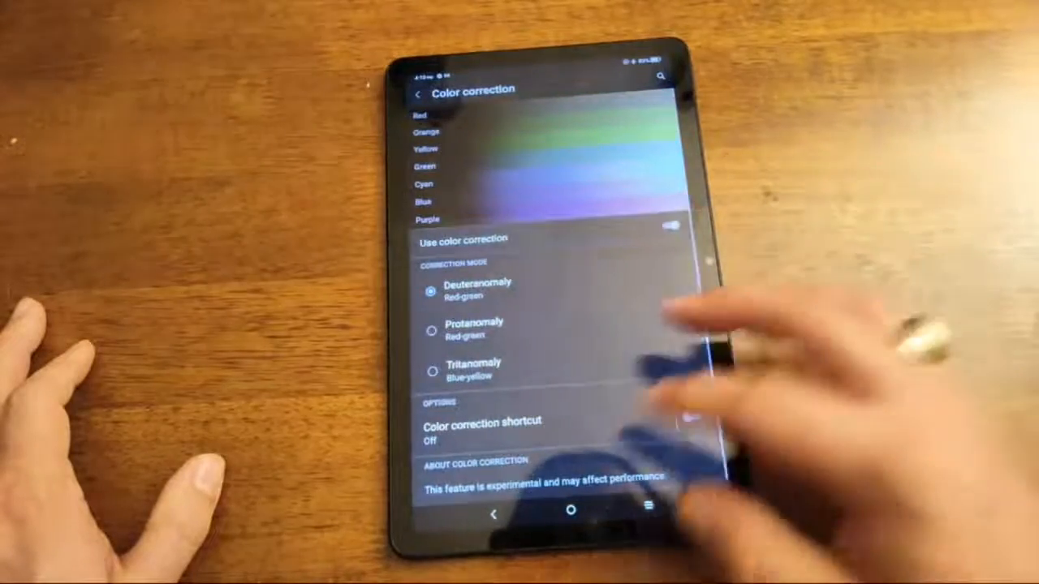
{"action": "left_click", "coordinate": [417, 91]}
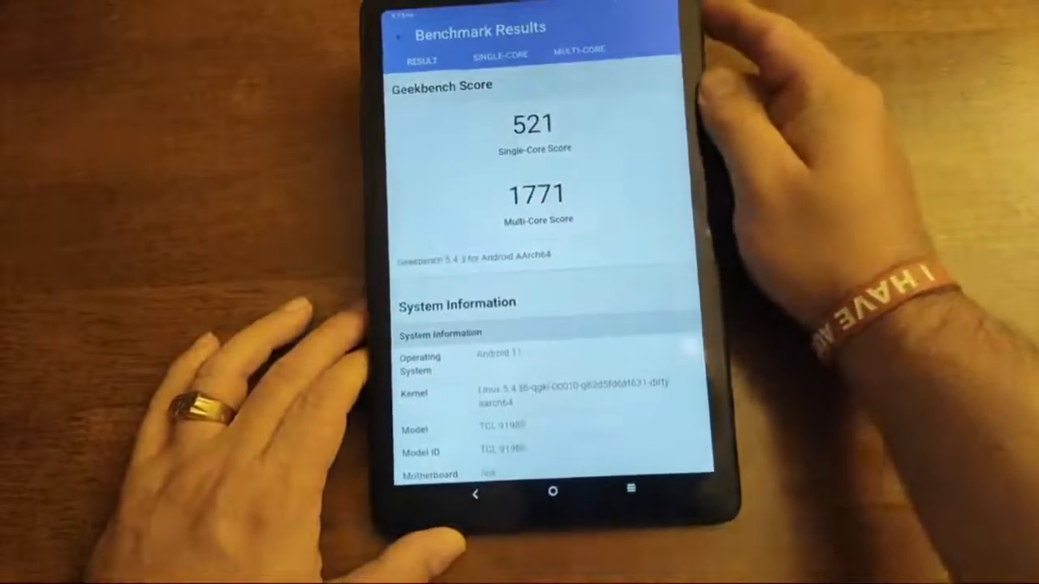
- Scroll through the Single-Core Performance subtest scores on the Result tab
{"action": "scroll", "scroll_direction": "down", "scroll_amount": 3}
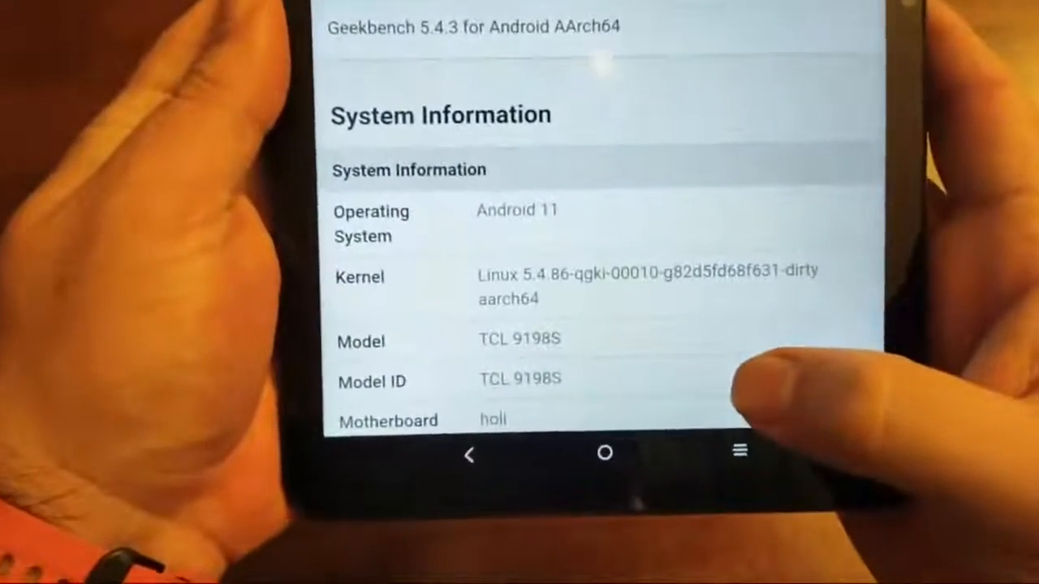
{"action": "scroll", "scroll_direction": "down", "scroll_amount": 3}
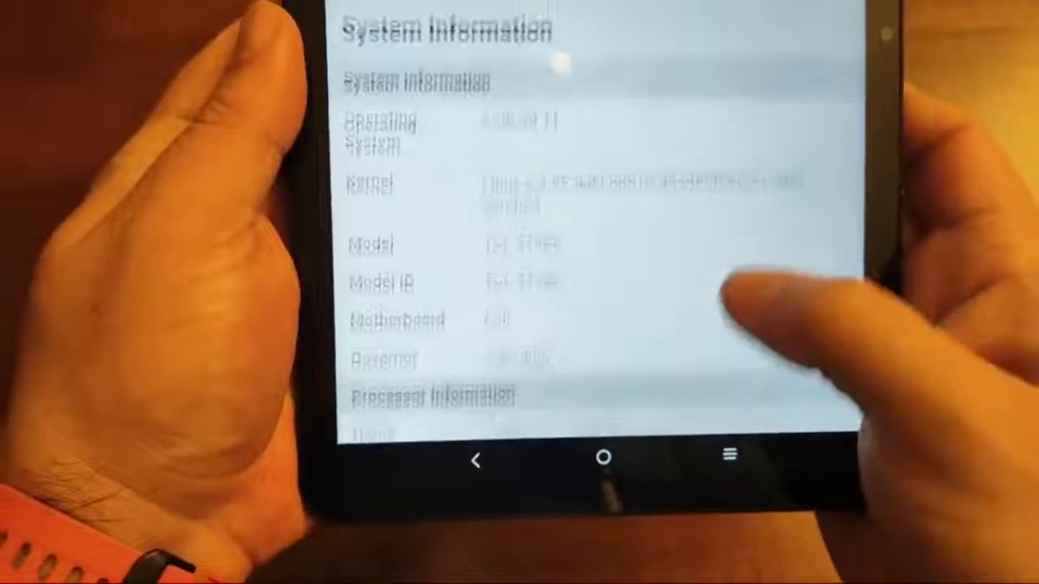
{"action": "scroll", "scroll_direction": "down", "scroll_amount": 3}
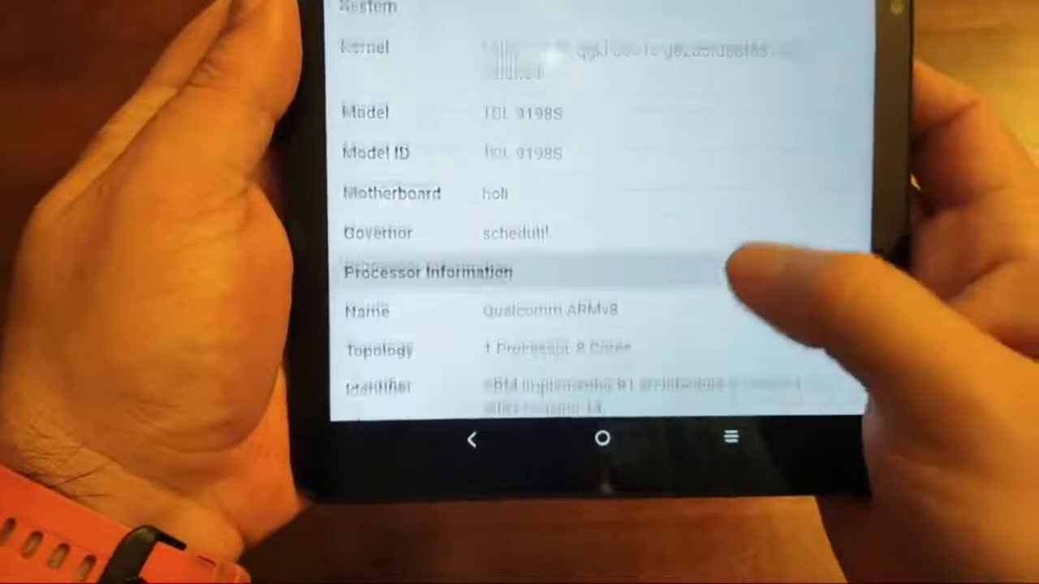
{"action": "scroll", "scroll_direction": "down", "scroll_amount": 3}
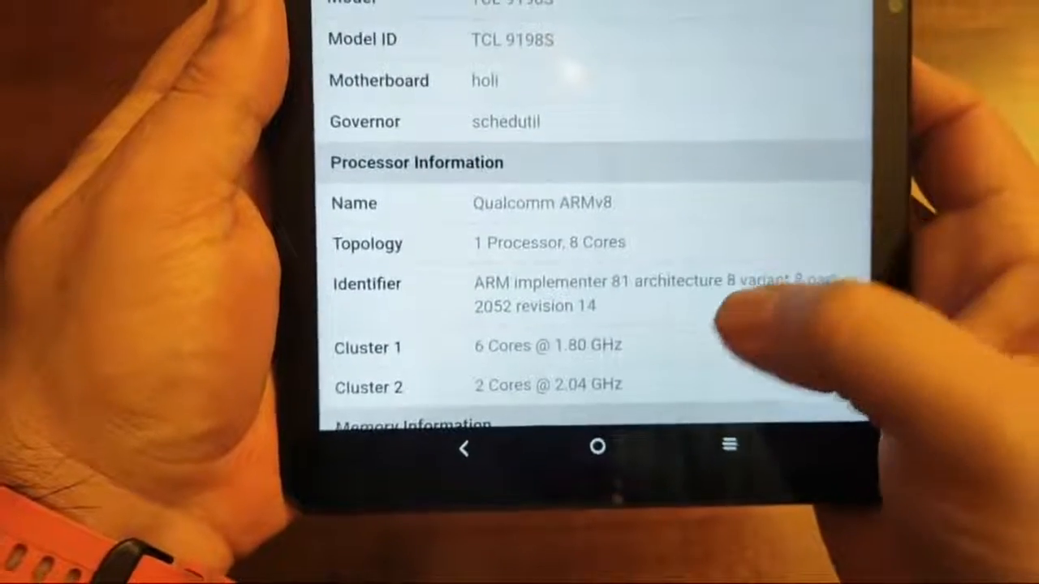
{"action": "scroll", "scroll_direction": "down", "scroll_amount": 3}
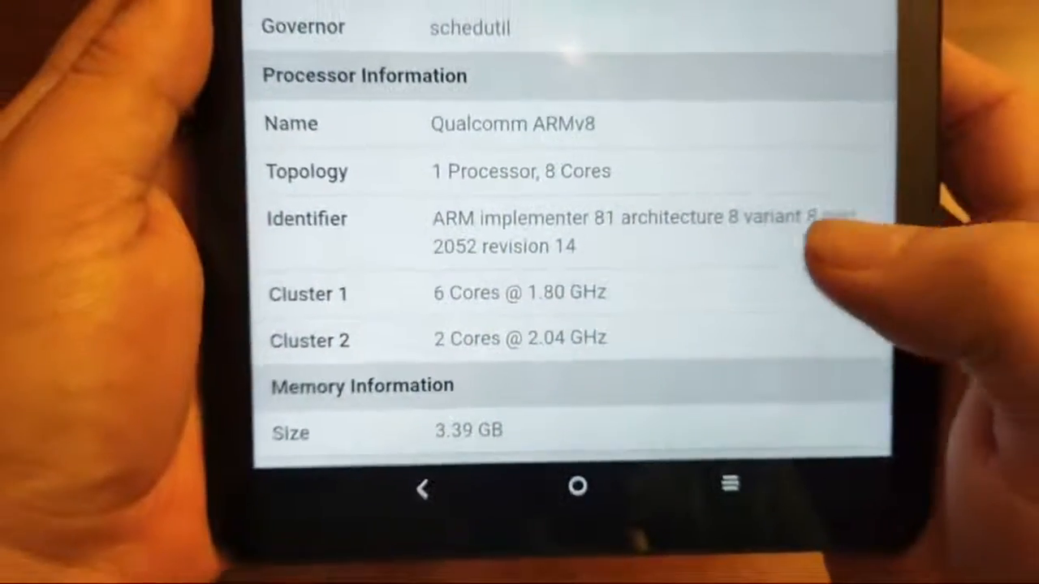
{"action": "scroll", "scroll_direction": "down", "scroll_amount": 3}
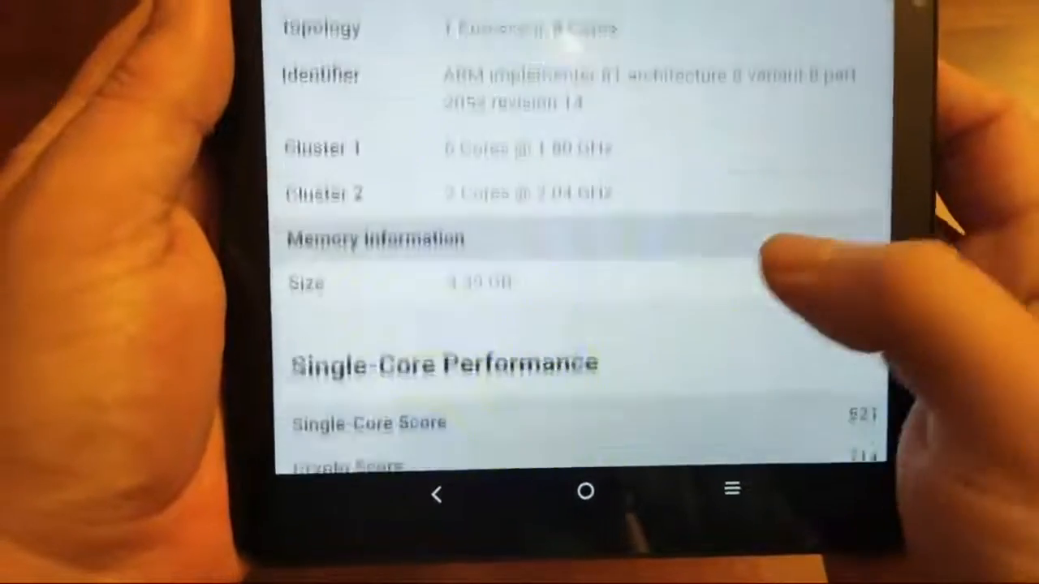
{"action": "scroll", "scroll_direction": "down", "scroll_amount": 3}
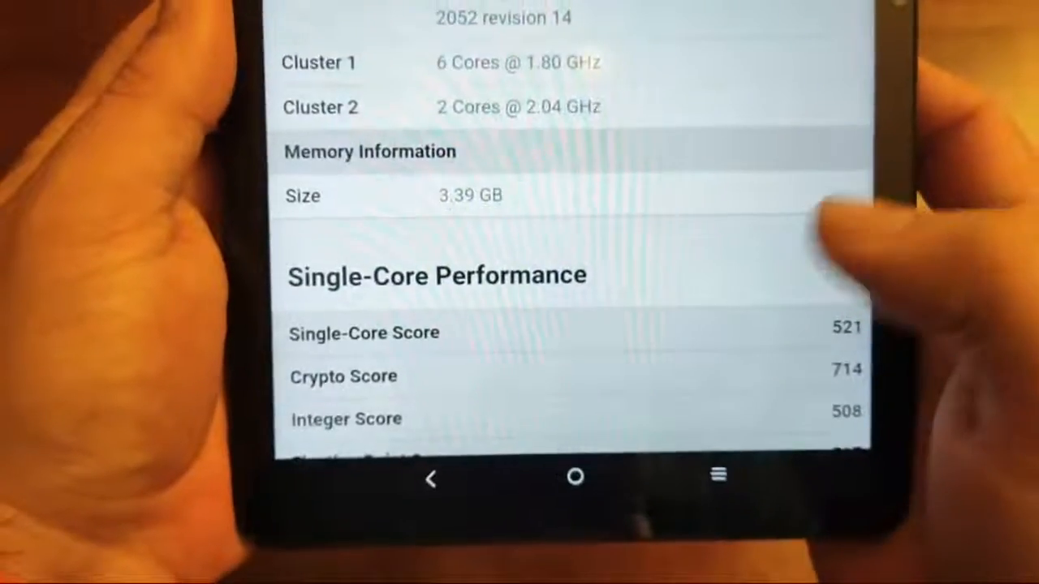
{"action": "scroll", "scroll_direction": "down", "scroll_amount": 3}
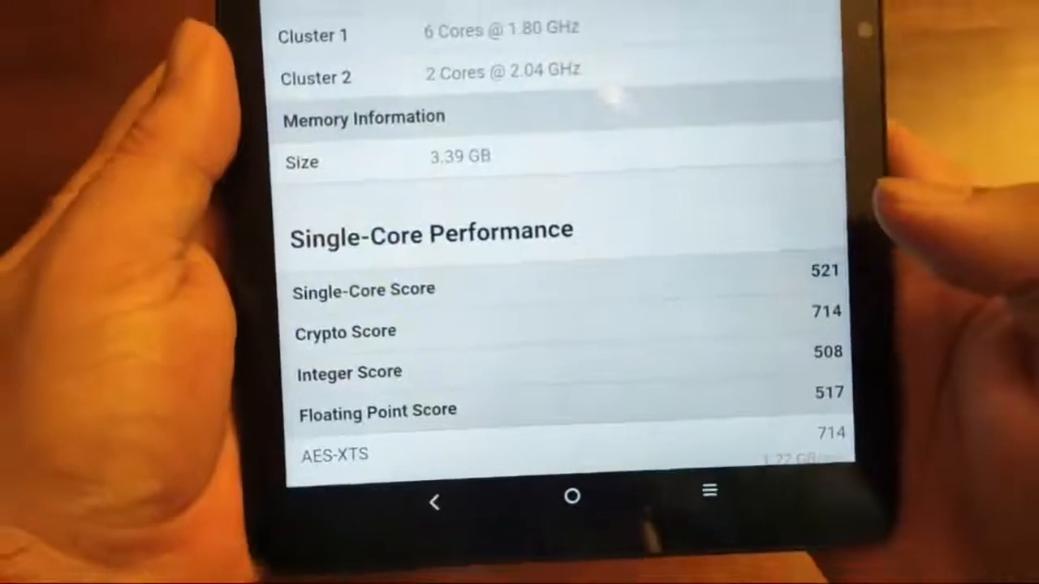
{"action": "scroll", "scroll_direction": "down", "scroll_amount": 3}
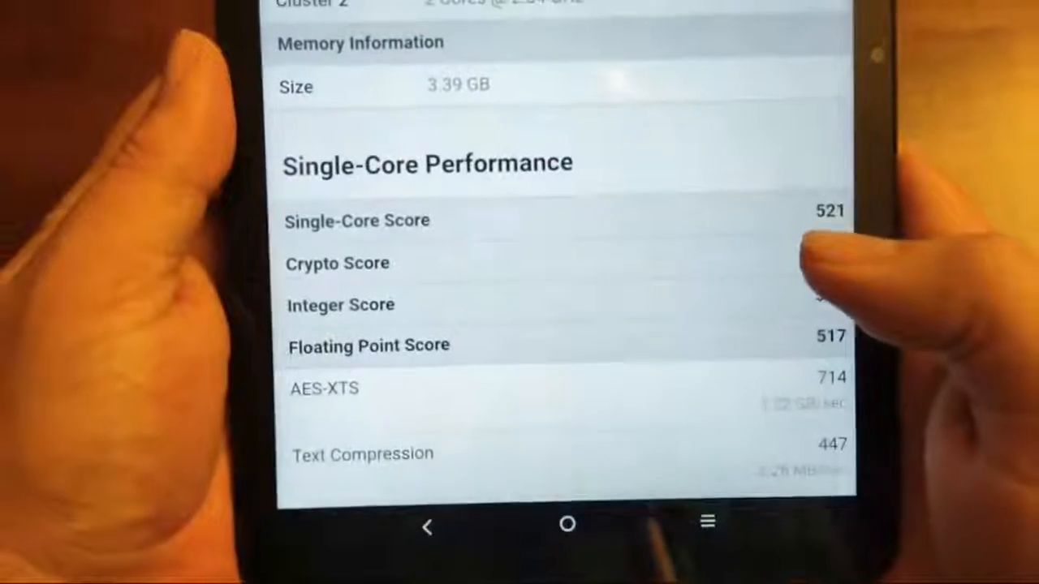
{"action": "scroll", "scroll_direction": "down", "scroll_amount": 3}
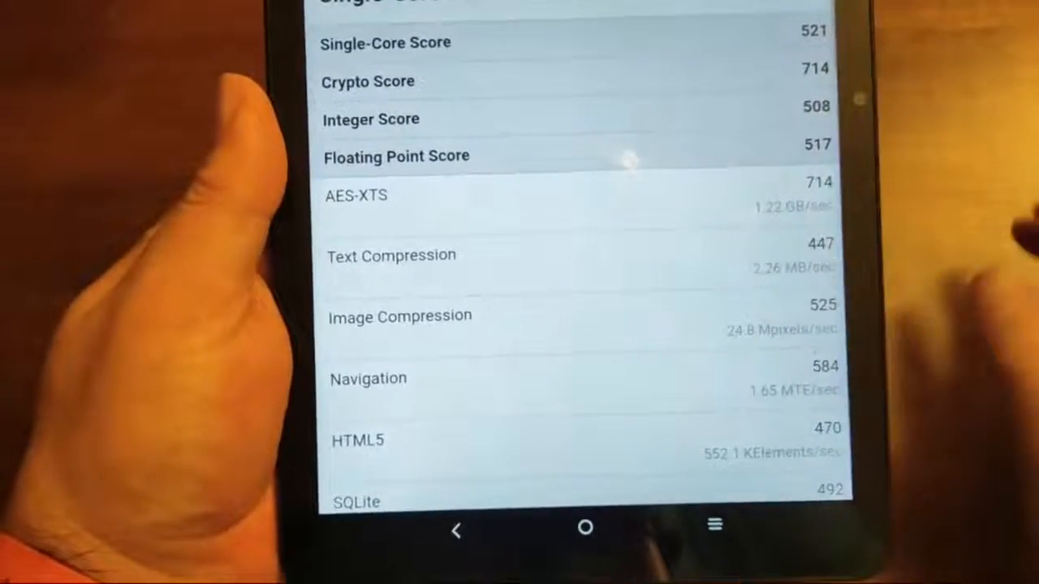
- Continue through the Multi-Core subtests and back to the 521 / 1771 summary
{"action": "scroll", "scroll_direction": "down", "scroll_amount": 3}
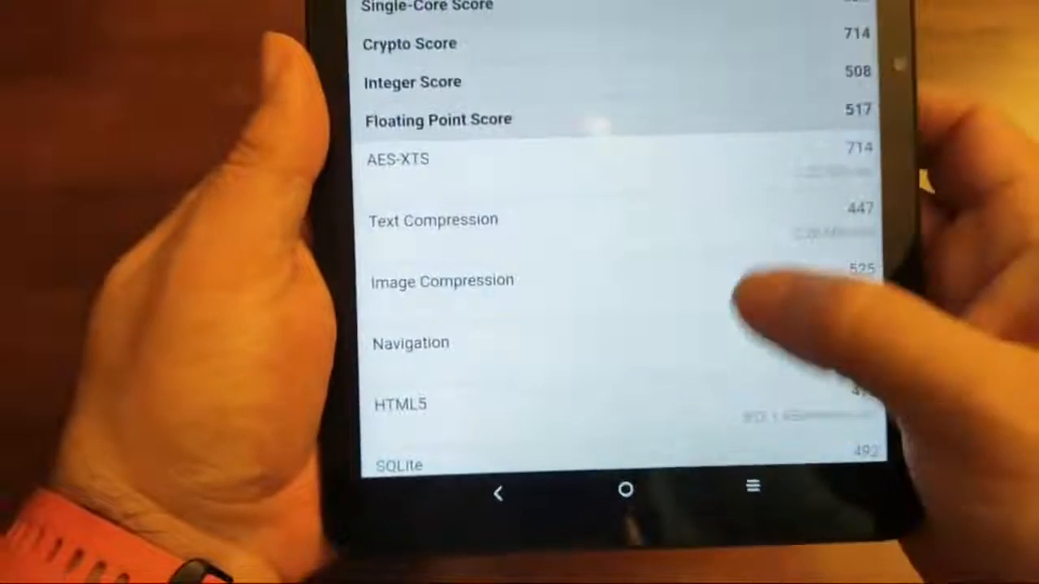
{"action": "scroll", "scroll_direction": "down", "scroll_amount": 3}
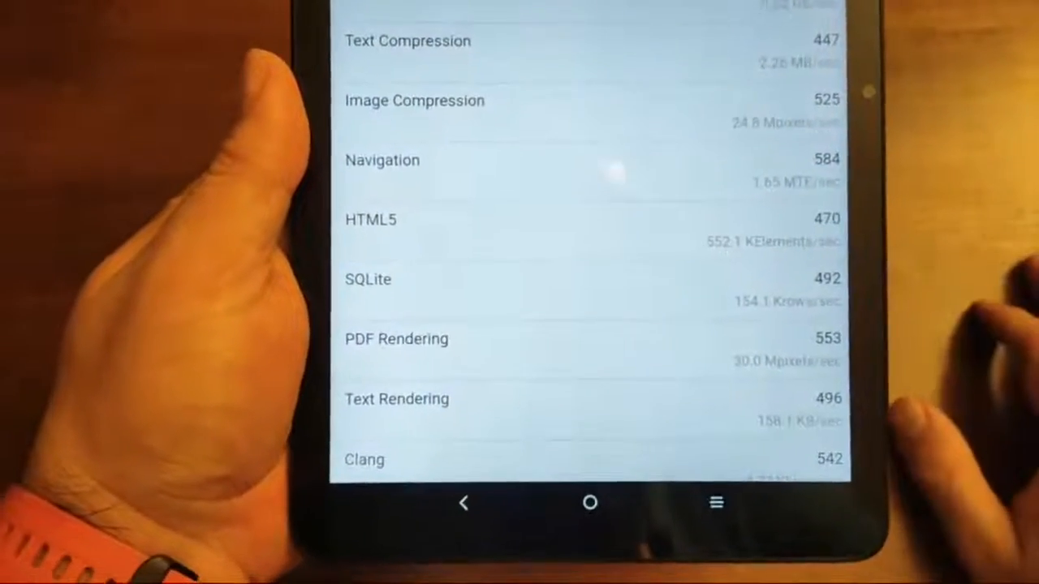
{"action": "scroll", "scroll_direction": "down", "scroll_amount": 3}
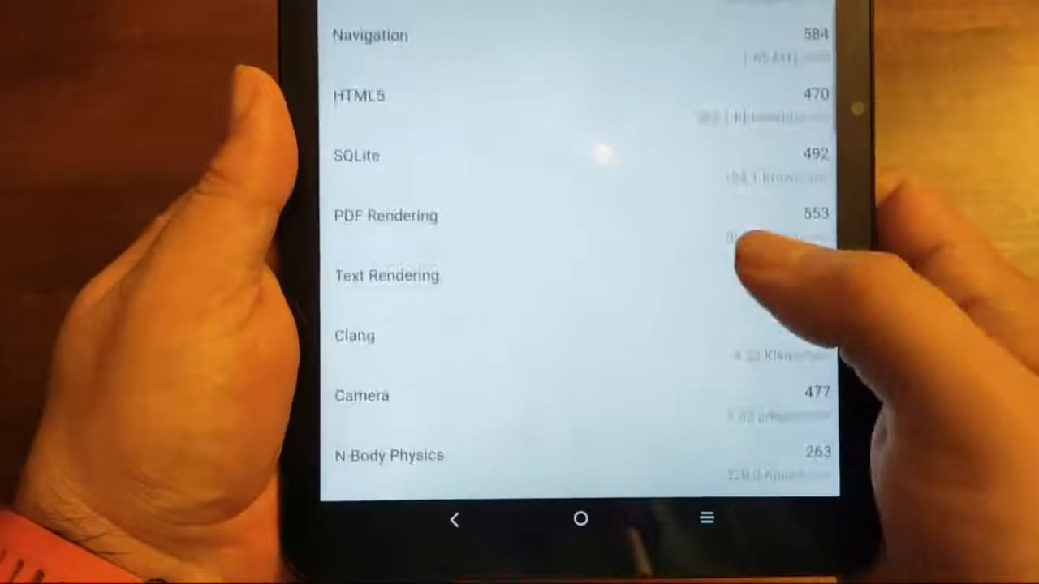
{"action": "scroll", "scroll_direction": "down", "scroll_amount": 3}
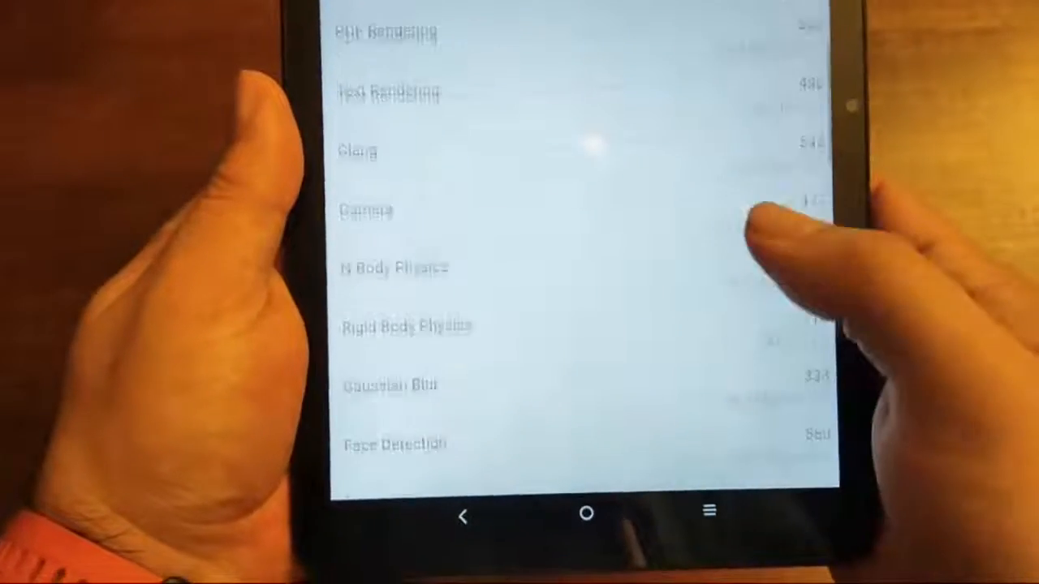
{"action": "scroll", "scroll_direction": "down", "scroll_amount": 3}
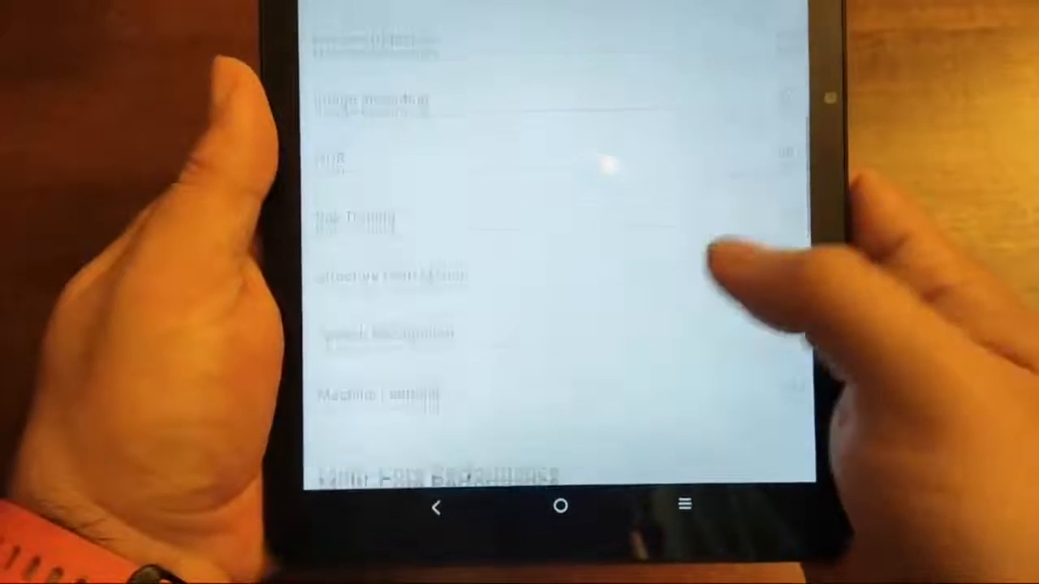
{"action": "scroll", "scroll_direction": "down", "scroll_amount": 3}
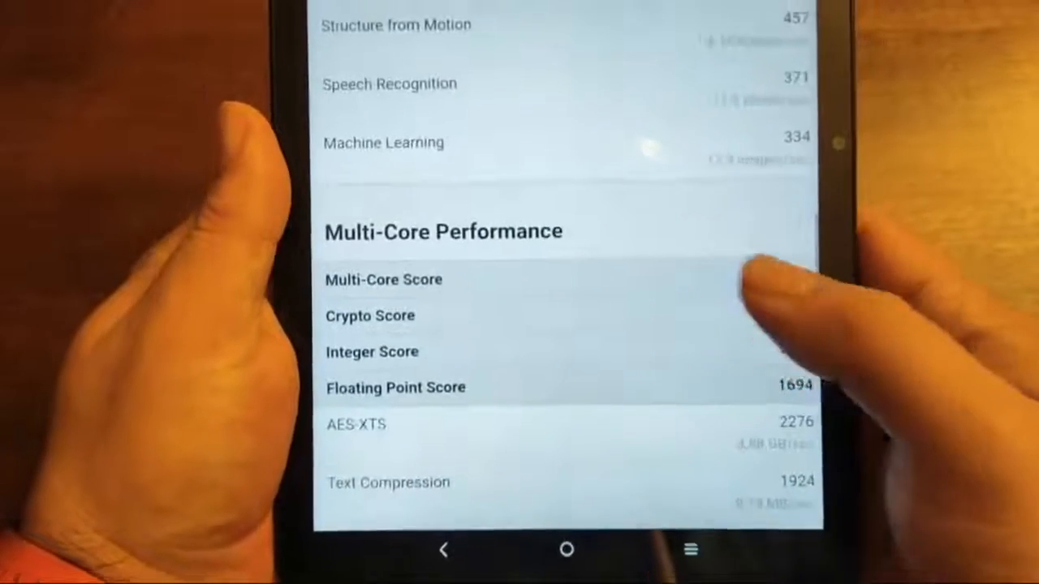
{"action": "scroll", "scroll_direction": "down", "scroll_amount": 3}
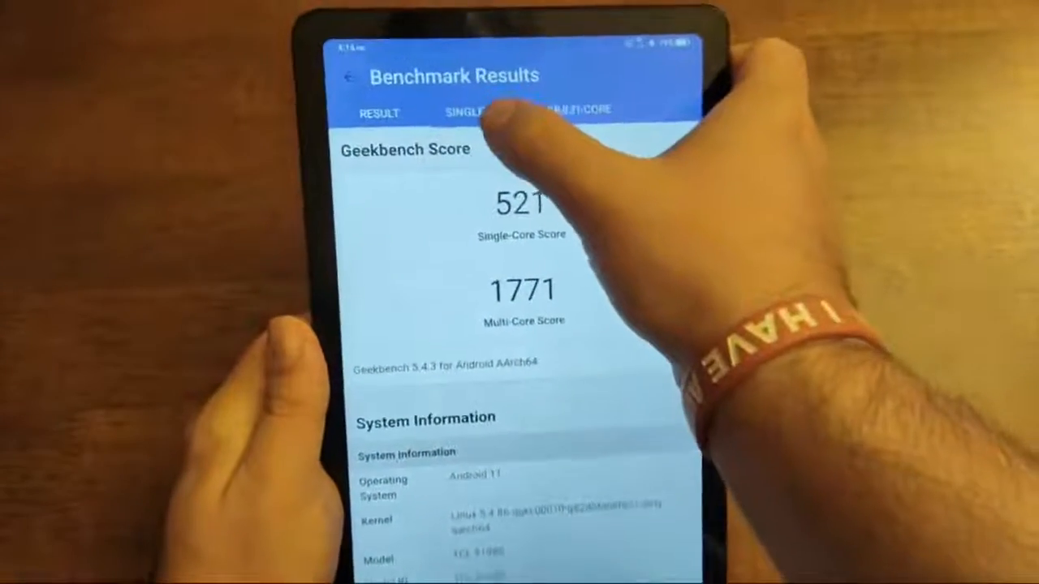
- View the Single-Core Comparison list ranking the tablet against Galaxy S21 Ultra (924) and others
{"action": "left_click", "coordinate": [483, 110]}
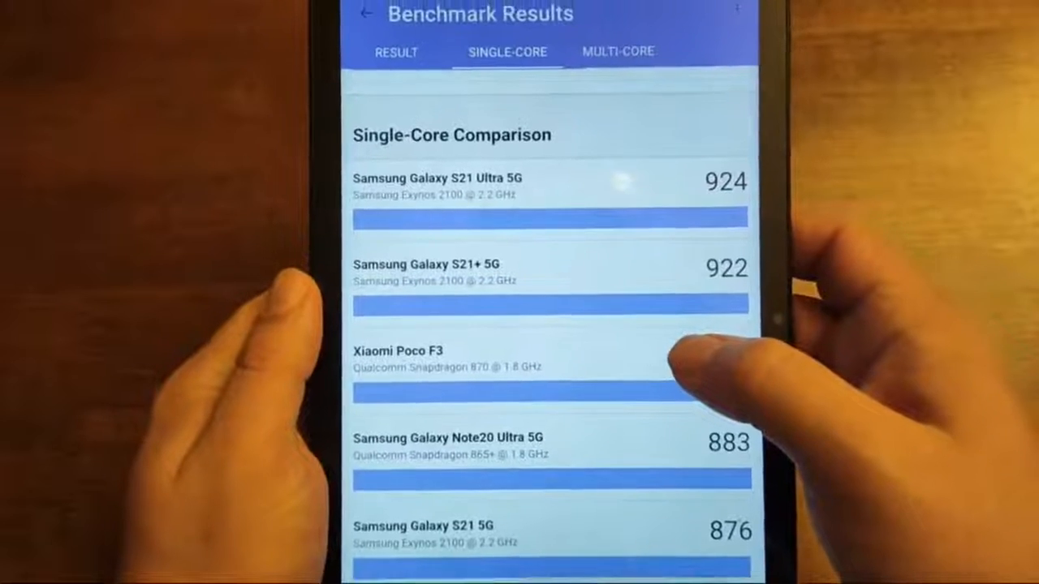
{"action": "scroll", "scroll_direction": "down", "scroll_amount": 3}
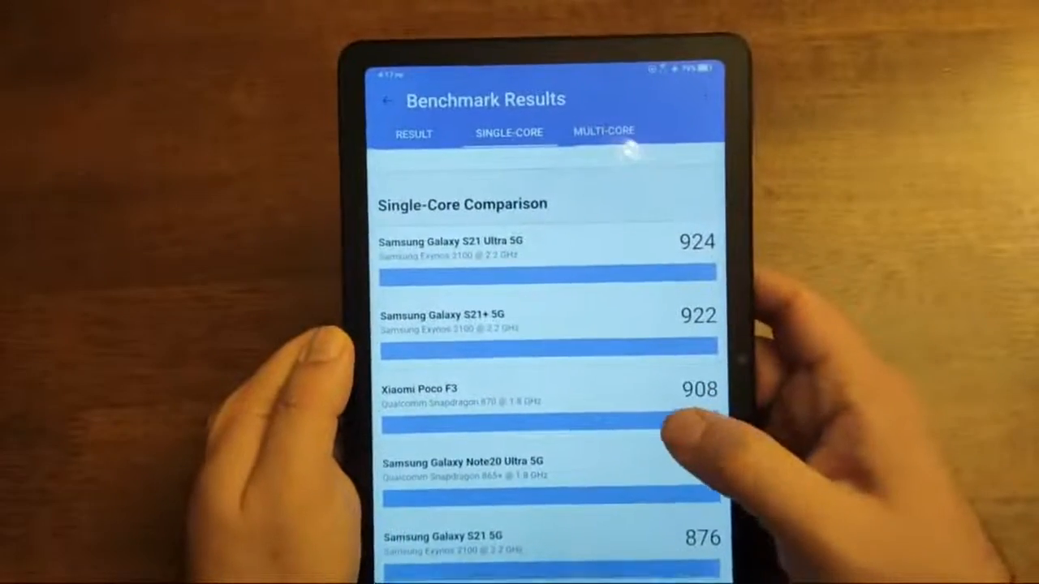
{"action": "scroll", "scroll_direction": "down", "scroll_amount": 3}
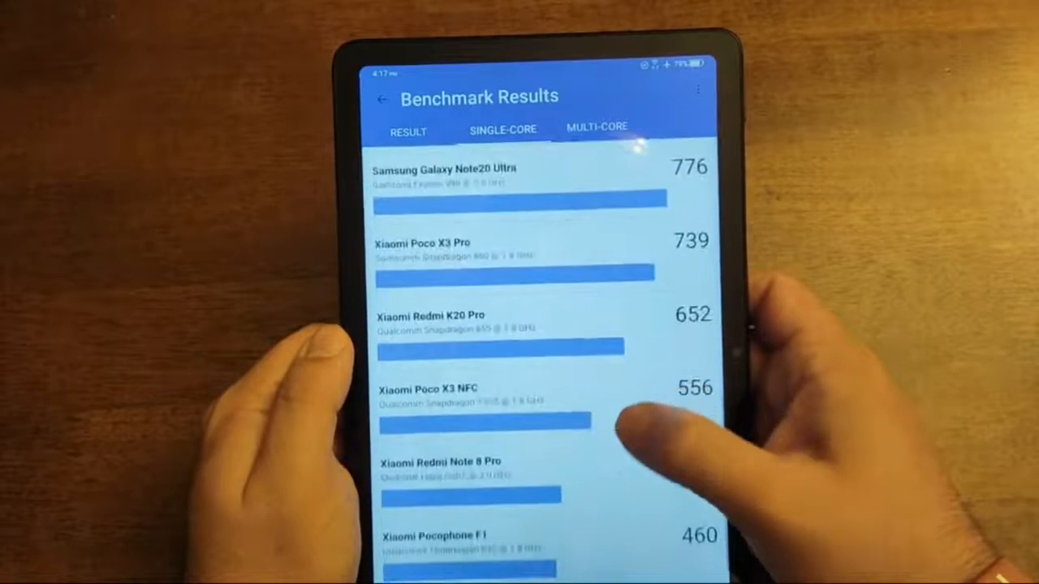
{"action": "scroll", "scroll_direction": "down", "scroll_amount": 3}
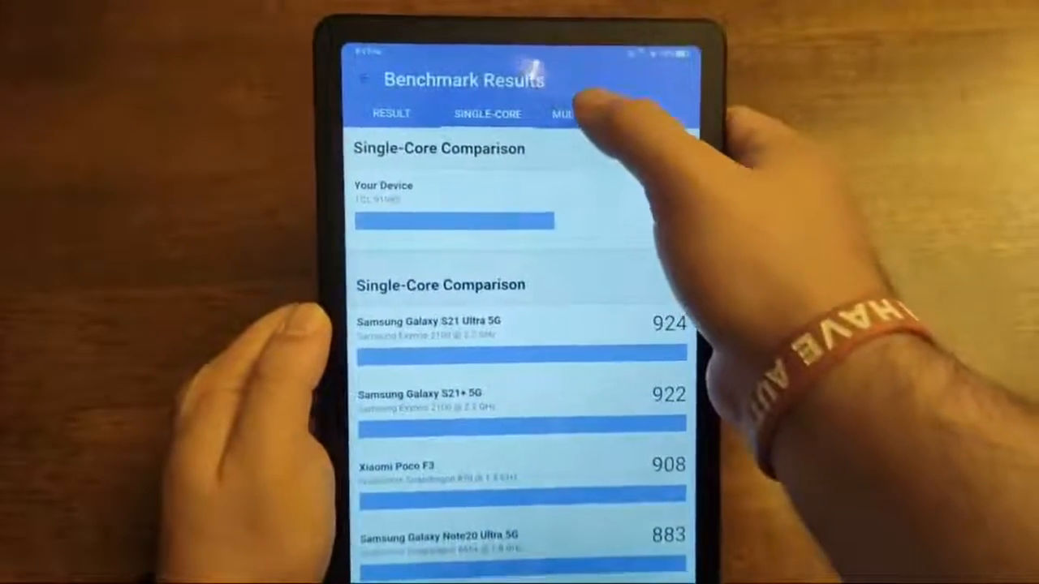
- View the Multi-Core Comparison (1771 vs Galaxy S21 Ultra's 3085), then leave the app via Home
{"action": "left_click", "coordinate": [568, 114]}
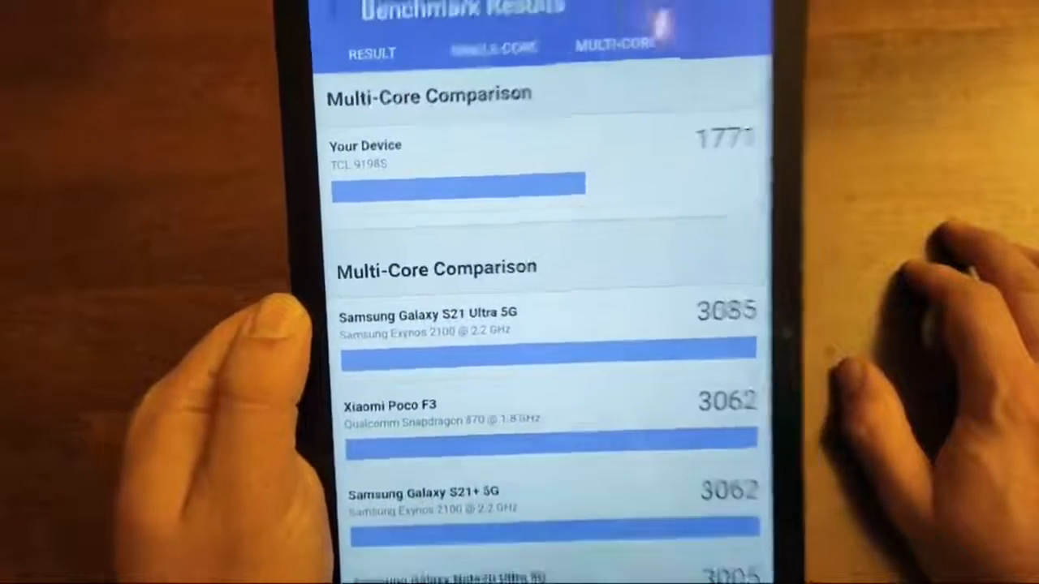
{"action": "scroll", "scroll_direction": "down", "scroll_amount": 3}
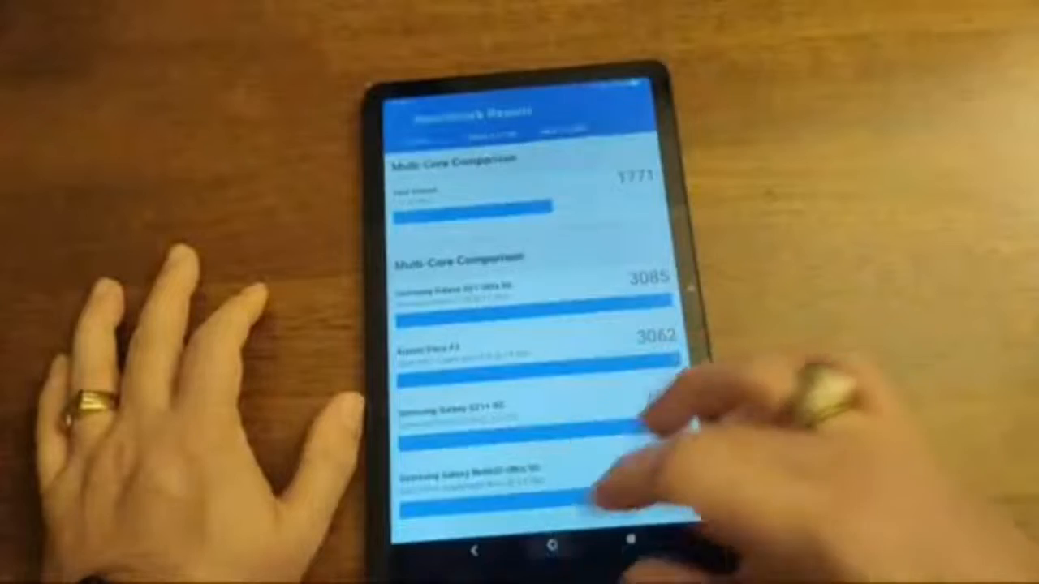
{"action": "left_click", "coordinate": [545, 547]}
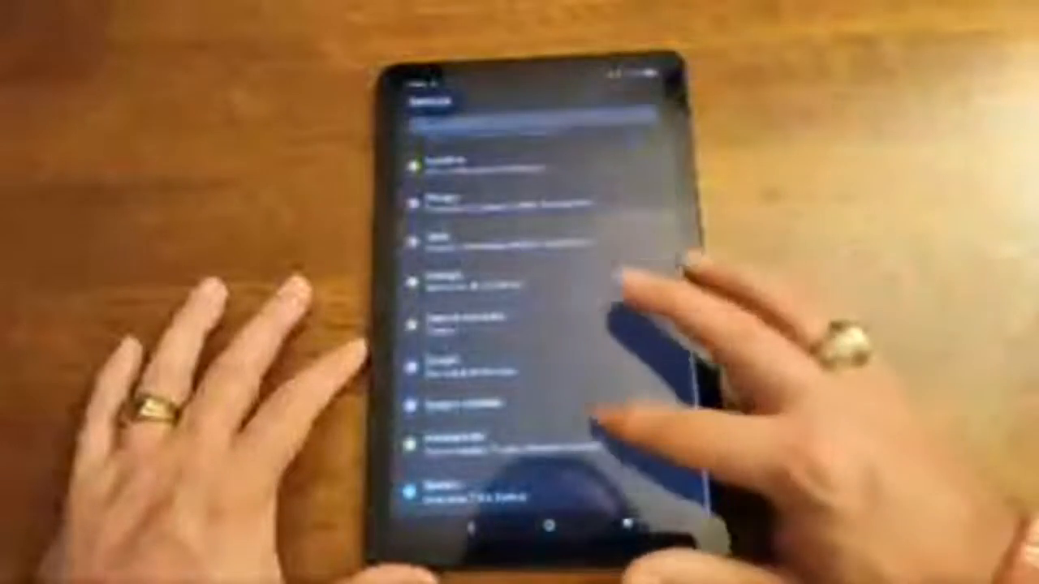
{"action": "scroll", "scroll_direction": "down", "scroll_amount": 3}
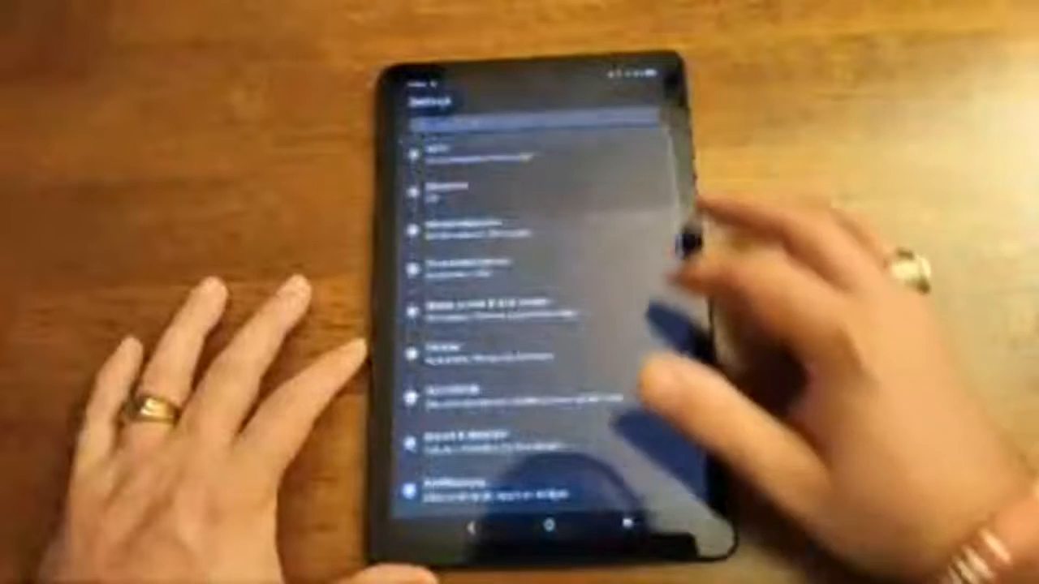